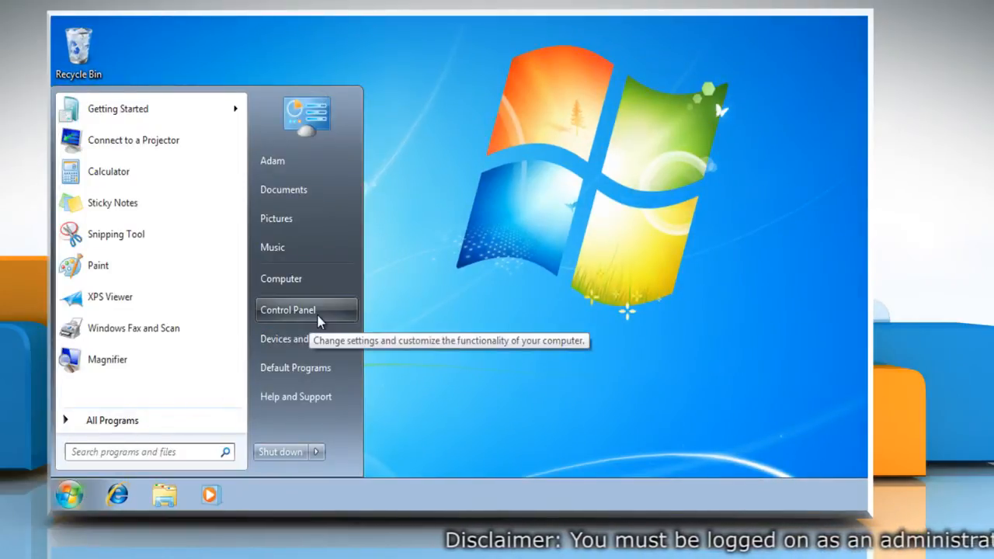
Search Control Panel for 'administrat' and open the Administrative Tools folder.
{"action": "left_click", "coordinate": [288, 309]}
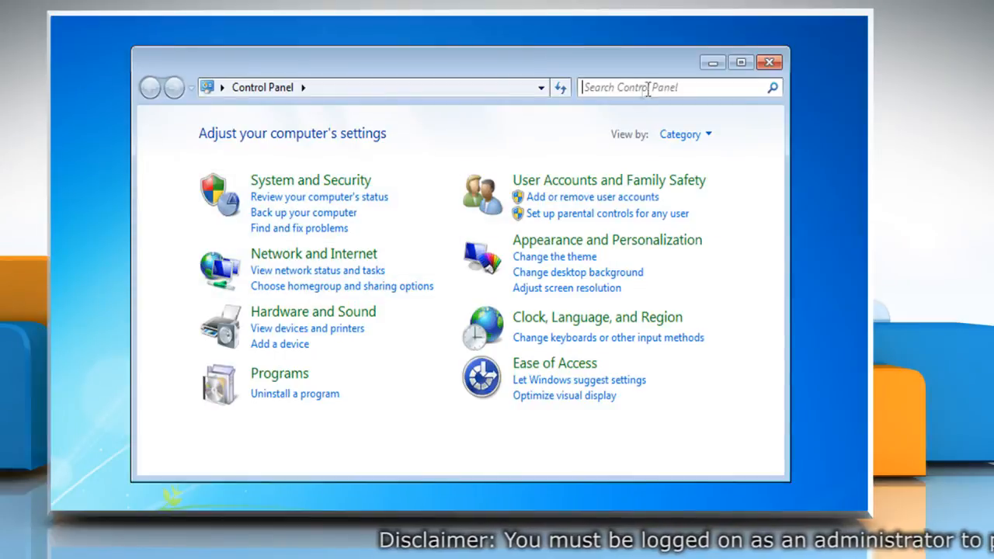
{"action": "type", "text": "administrative tools"}
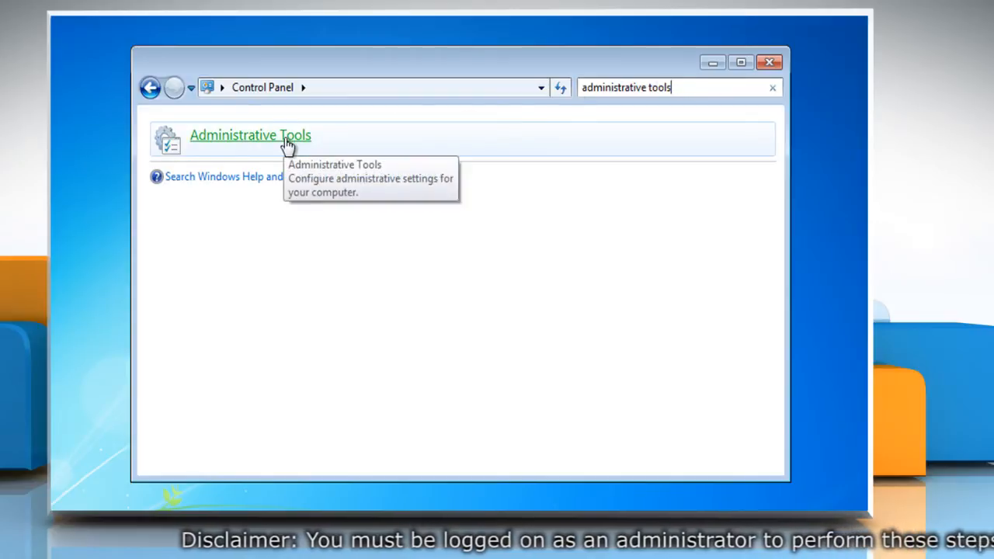
{"action": "left_click", "coordinate": [250, 135]}
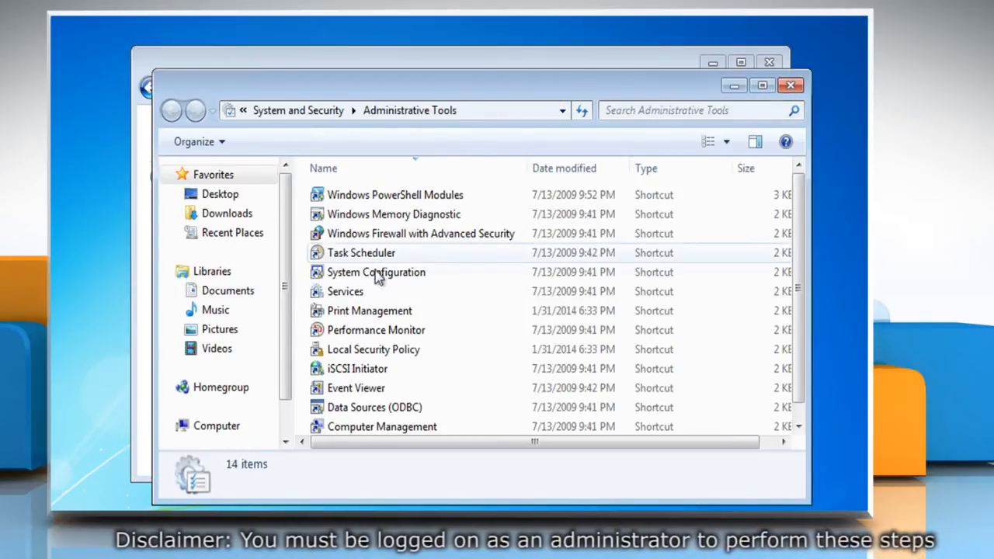
Launch the Services console and open the Windows Update service's Properties dialog.
{"action": "double_click", "coordinate": [345, 291]}
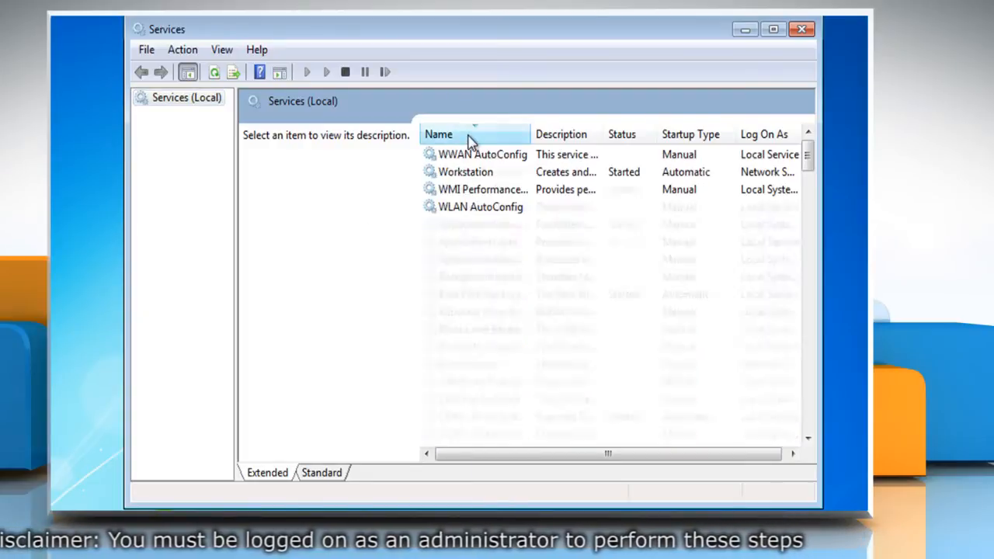
{"action": "scroll", "scroll_direction": "down", "scroll_amount": 3}
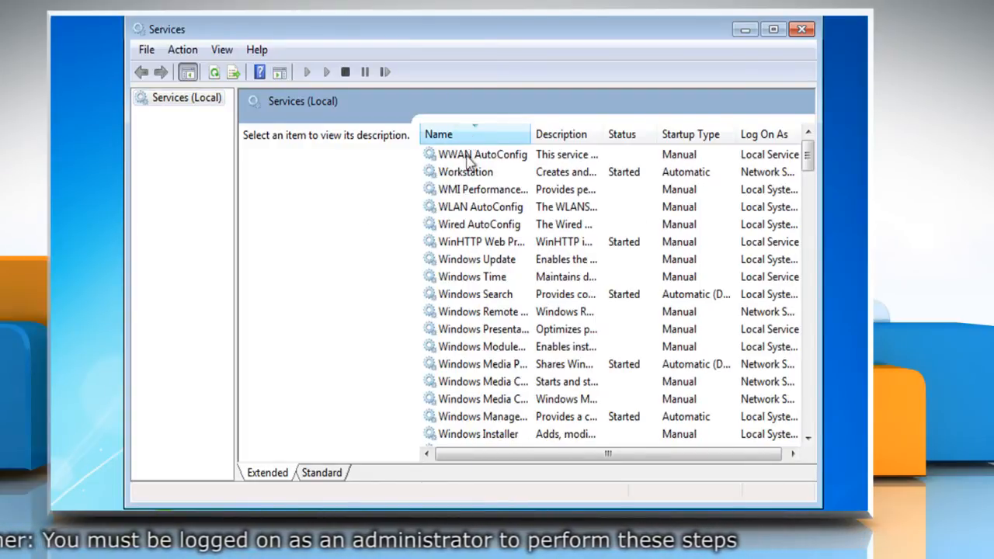
{"action": "left_click", "coordinate": [477, 259]}
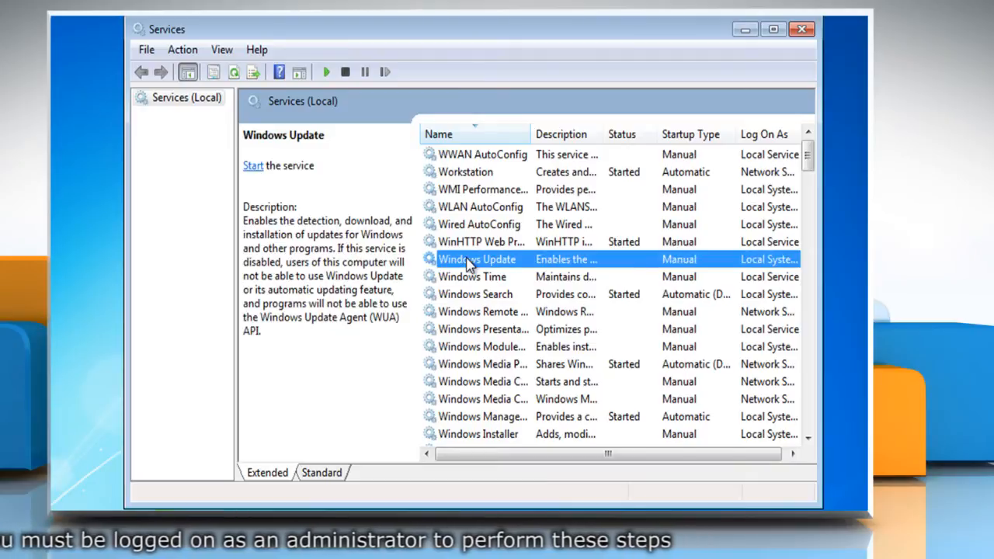
{"action": "right_click", "coordinate": [477, 259]}
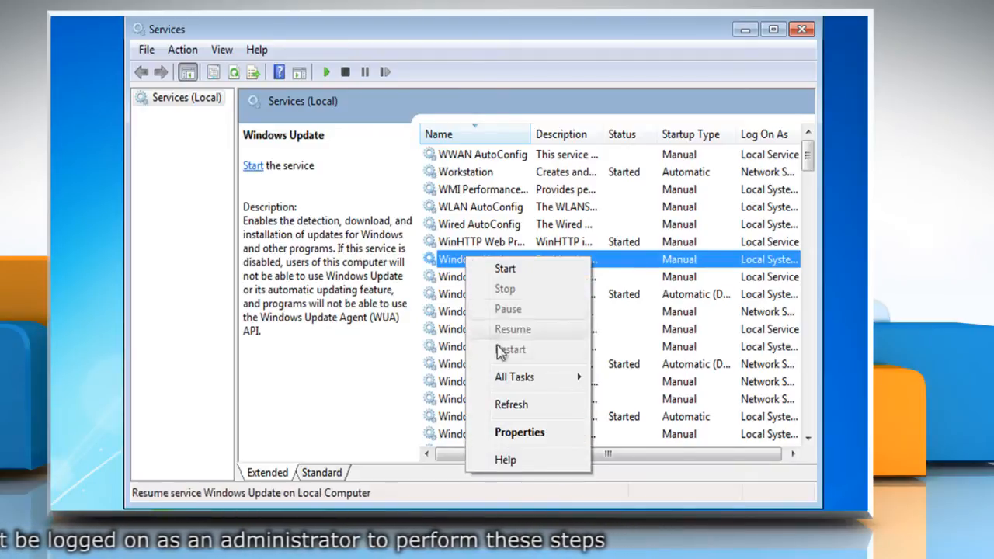
{"action": "left_click", "coordinate": [519, 432]}
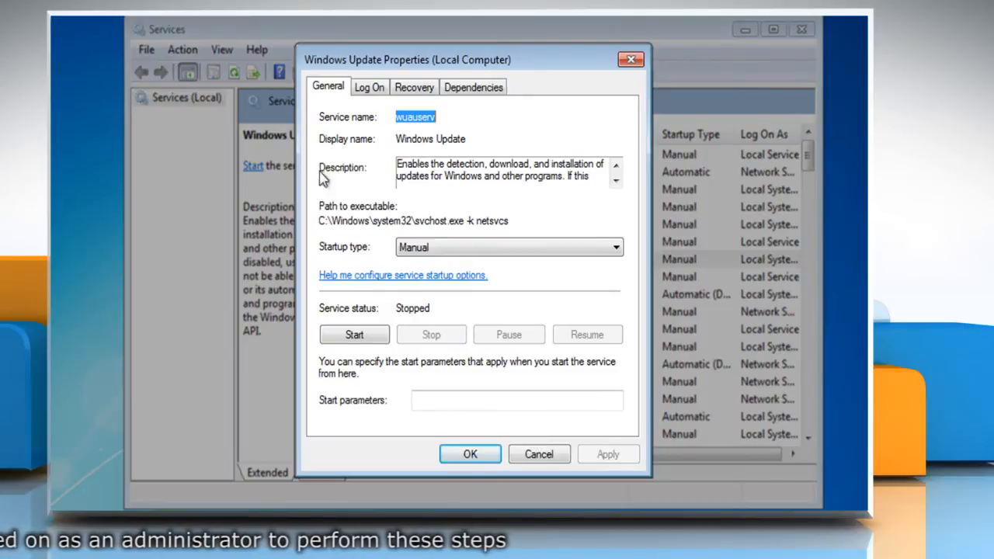
{"action": "mouse_move", "coordinate": [344, 261]}
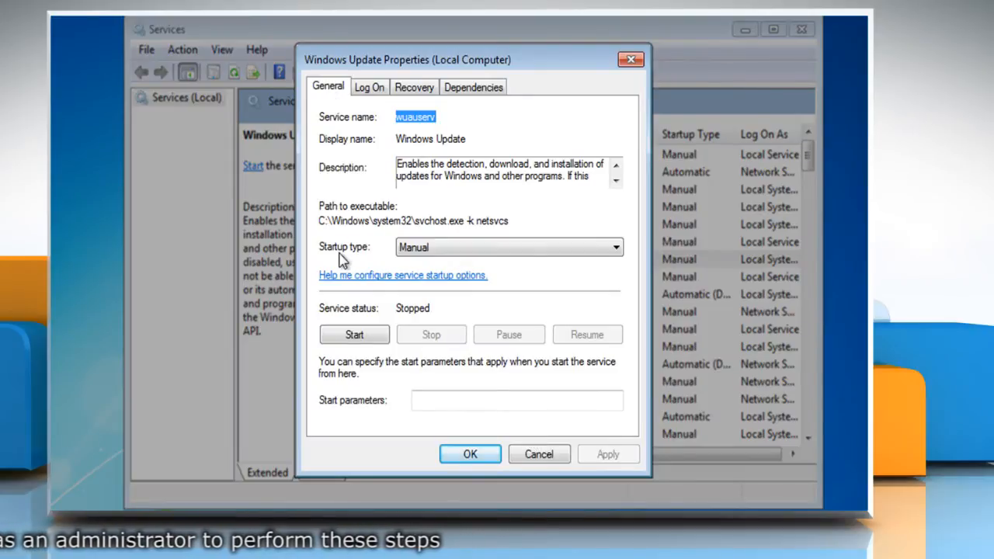
Set Windows Update's startup type to Automatic and start the service.
{"action": "left_click", "coordinate": [616, 247]}
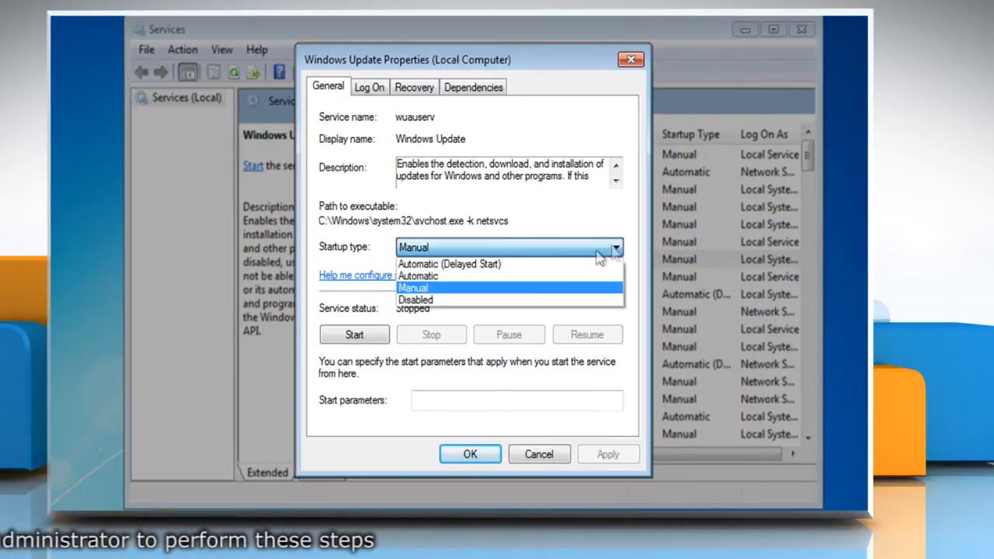
{"action": "left_click", "coordinate": [419, 276]}
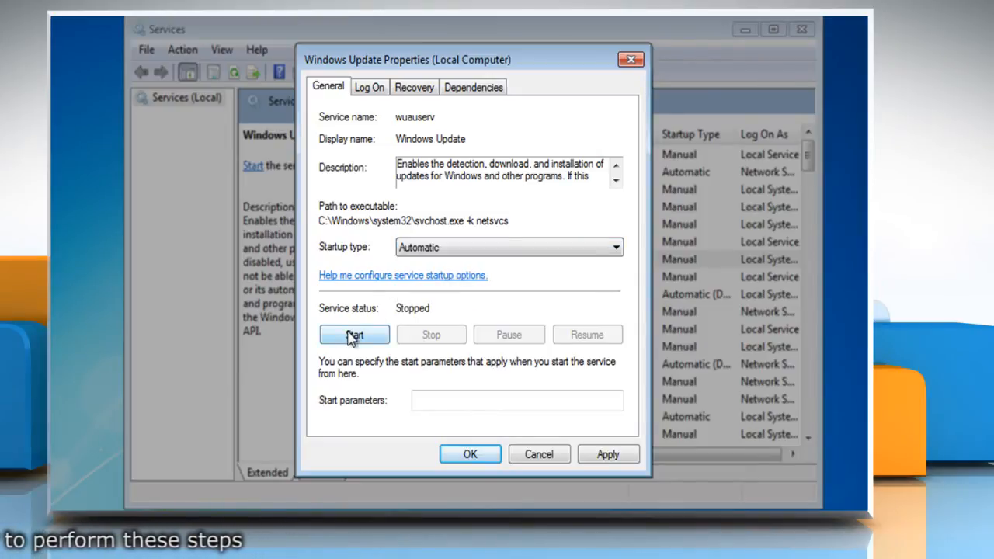
{"action": "left_click", "coordinate": [354, 334]}
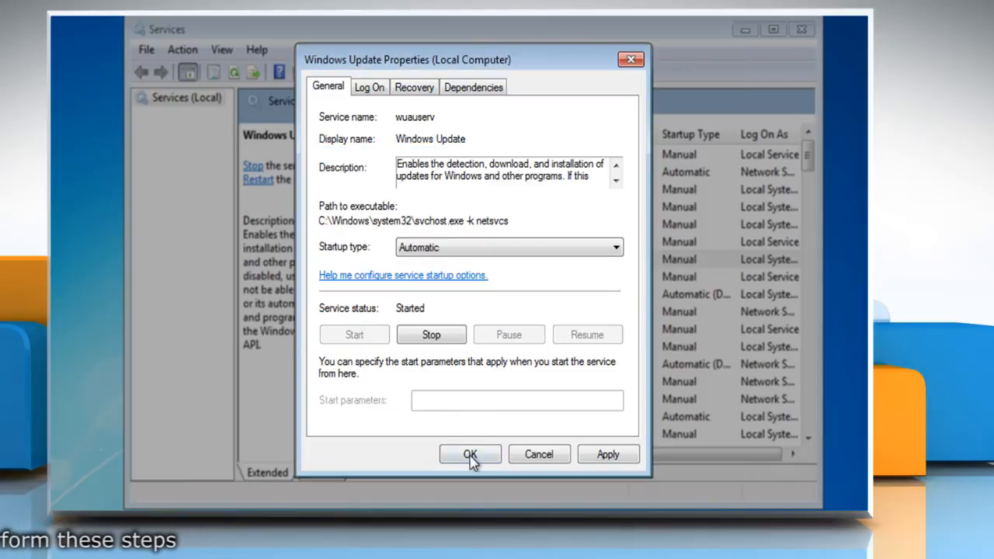